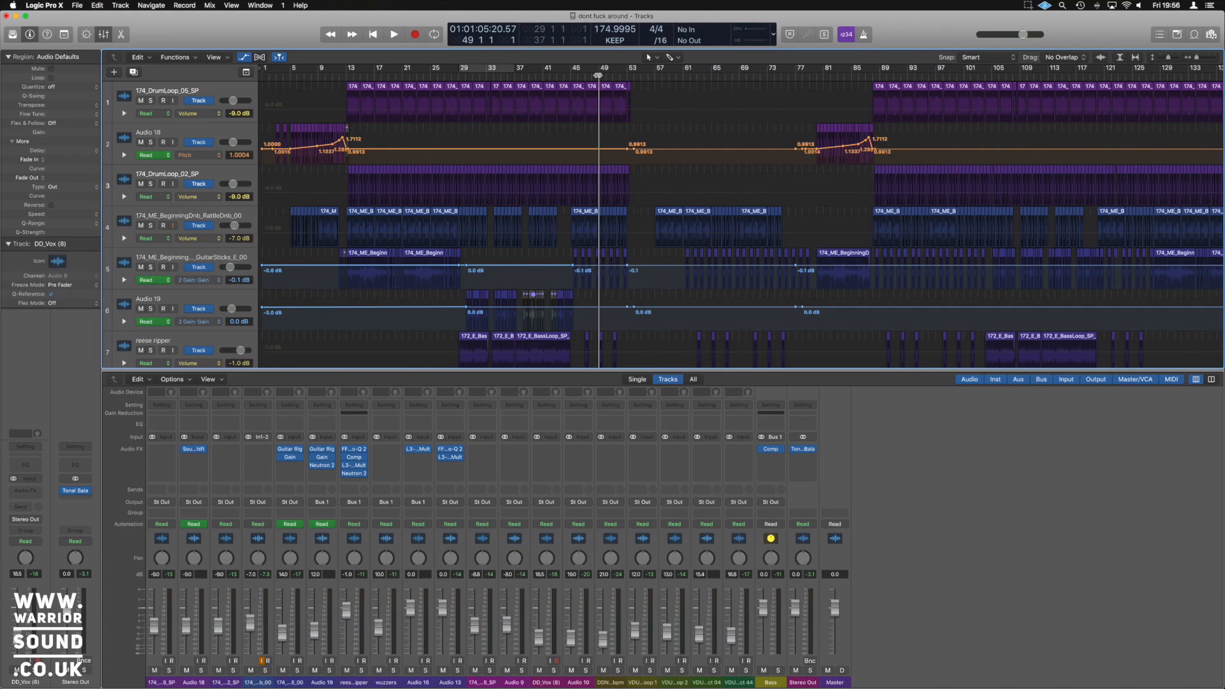
Step: Play the song through the Outro so the tempo dips to about 141 BPM and returns to 175
{"action": "left_click", "coordinate": [393, 33]}
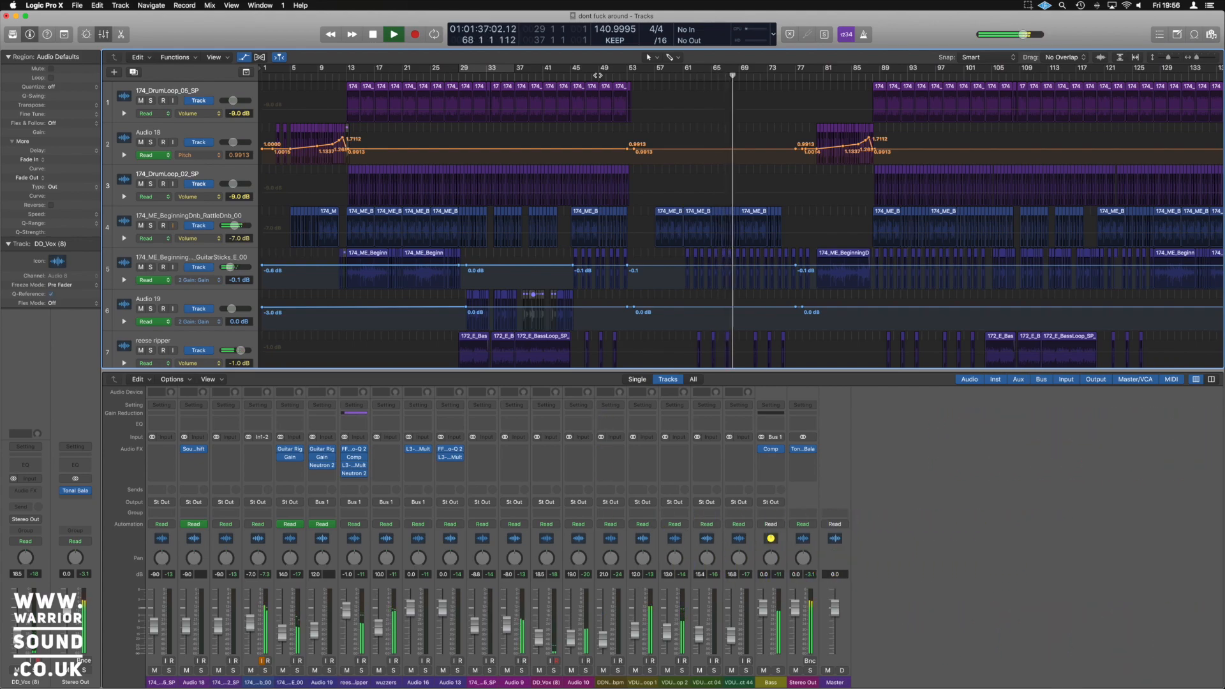
{"action": "left_click", "coordinate": [392, 34]}
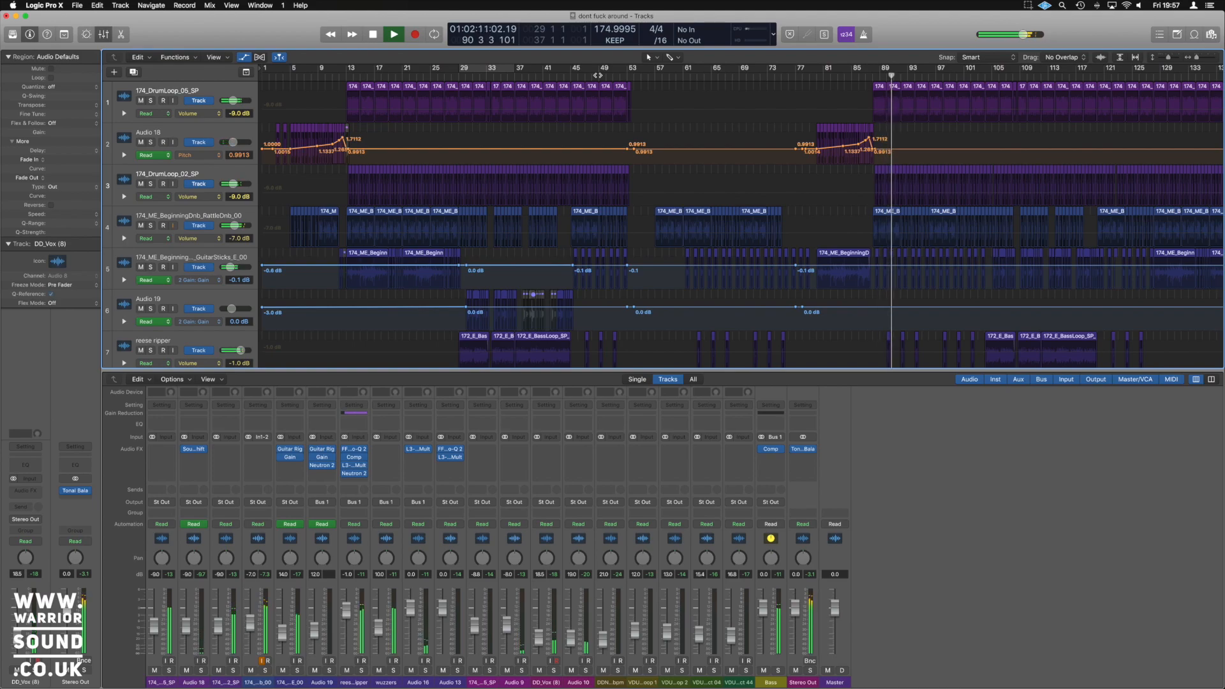
Step: Stop playback just past bar 91 with the tempo back at 175 BPM
{"action": "left_click", "coordinate": [393, 33]}
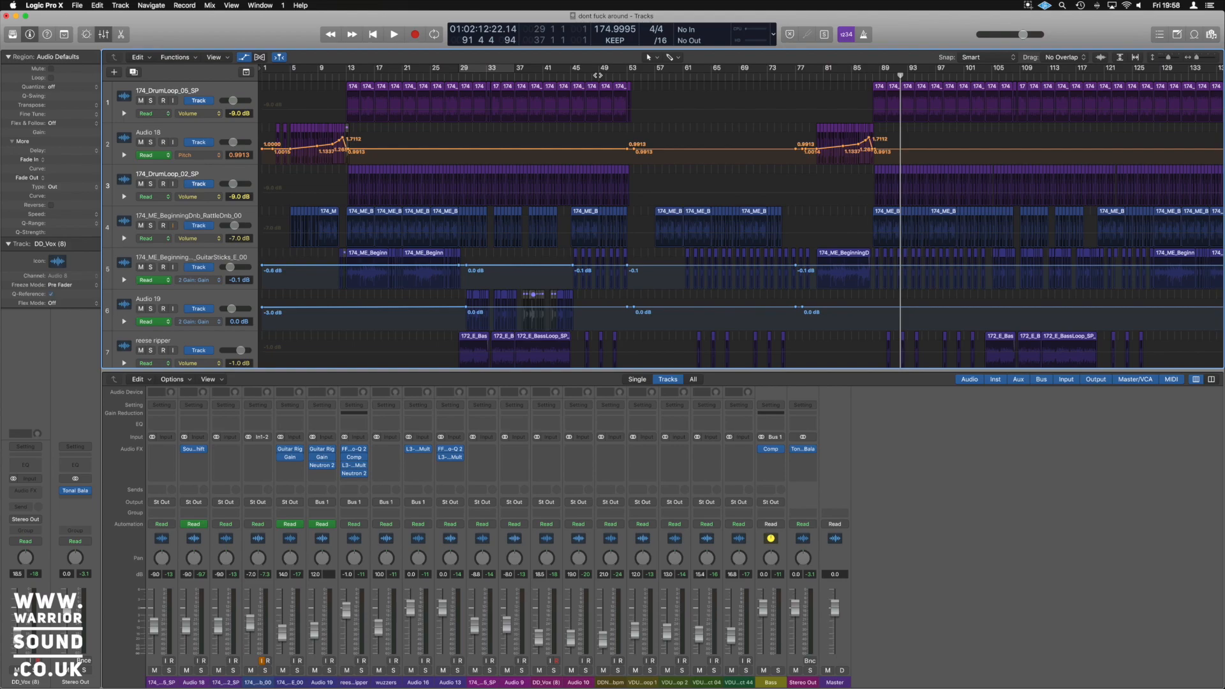
{"action": "mouse_move", "coordinate": [758, 131]}
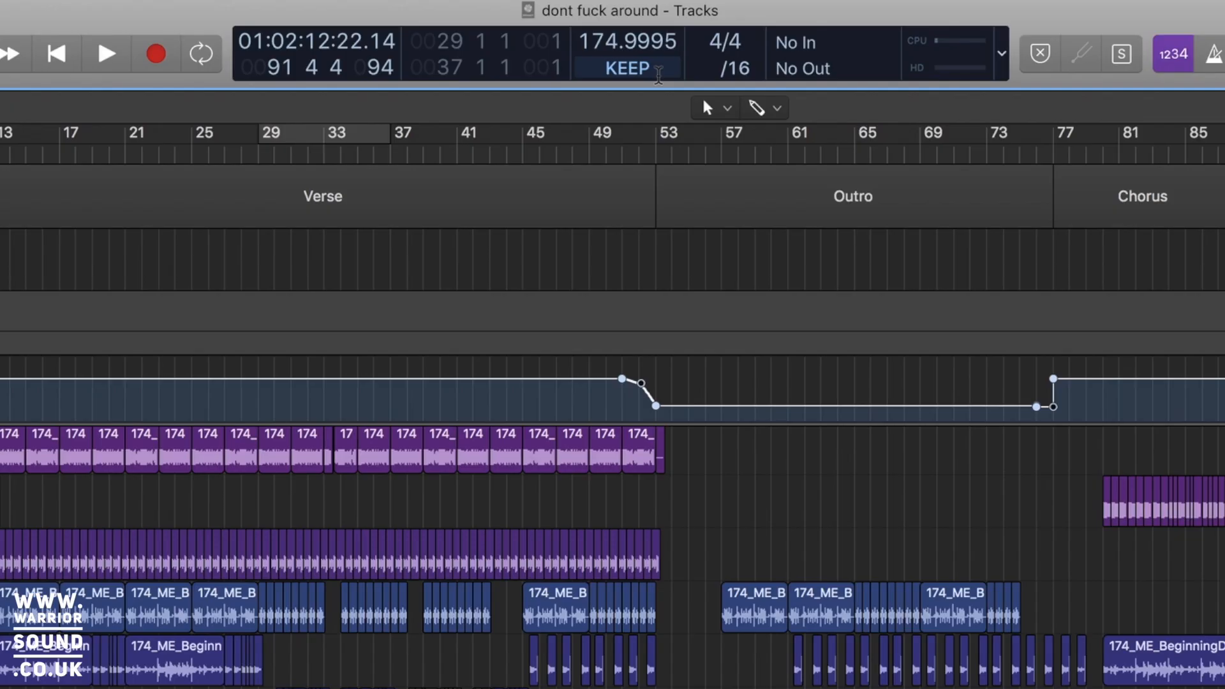
Step: Set the Smart Tempo mode to KEEP – Keep Project Tempo
{"action": "left_click", "coordinate": [625, 68]}
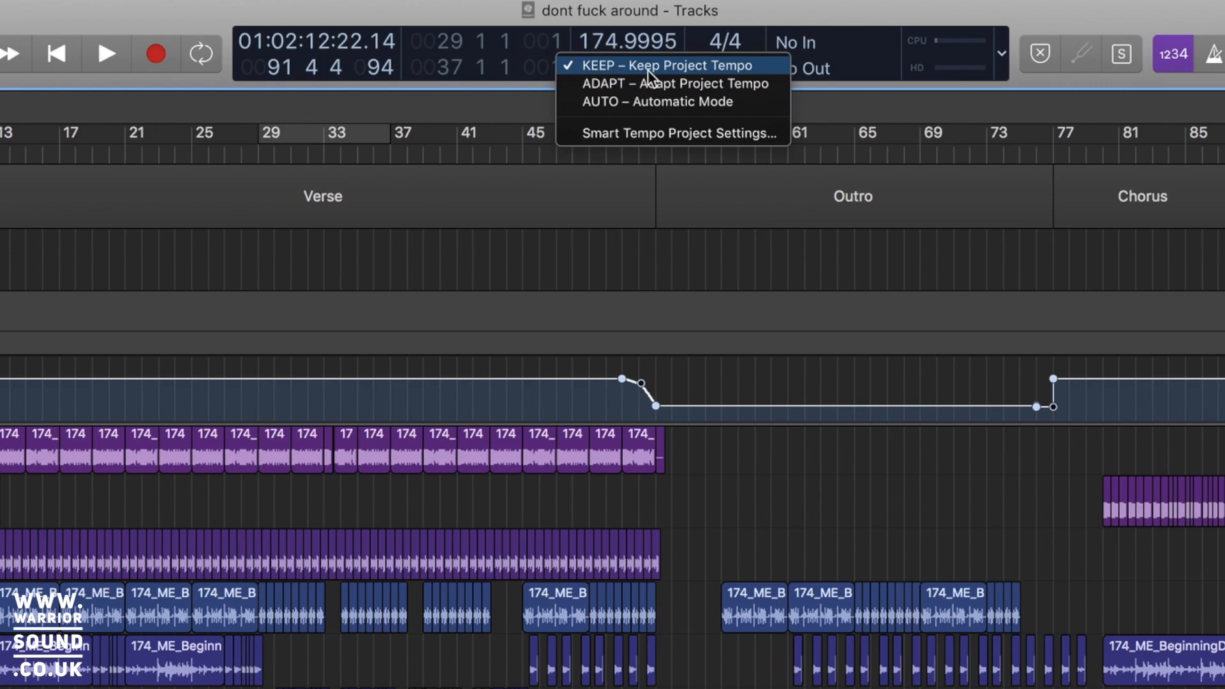
{"action": "mouse_move", "coordinate": [626, 81]}
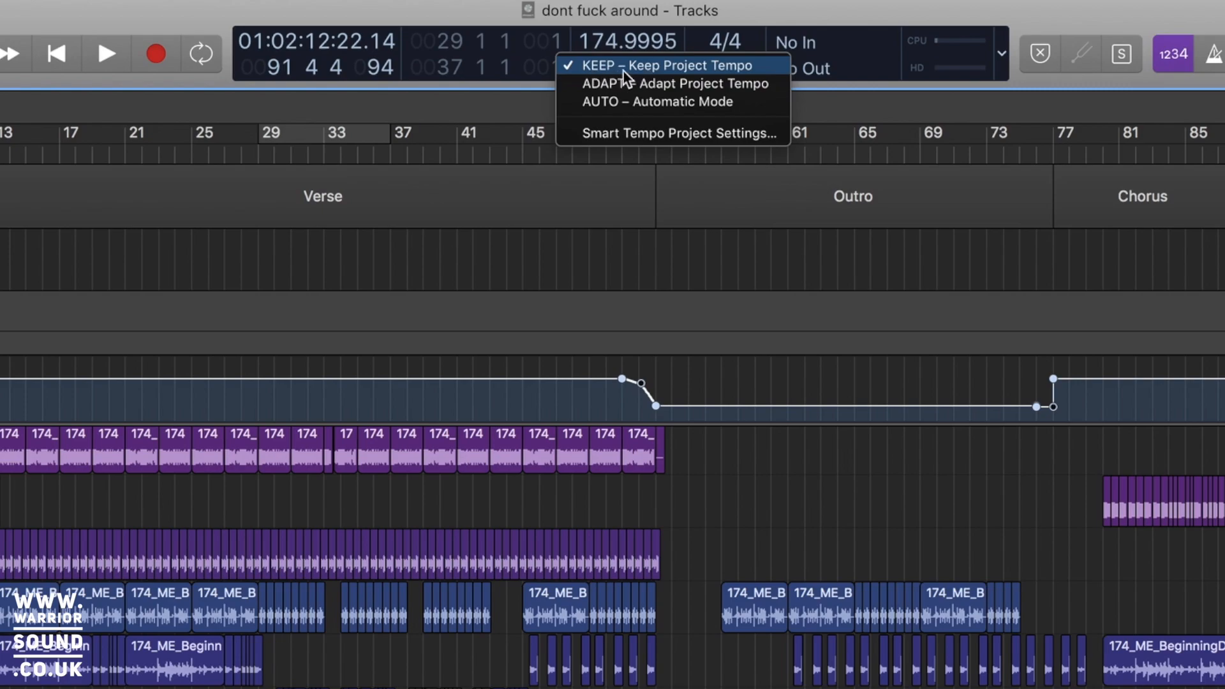
{"action": "left_click", "coordinate": [667, 65]}
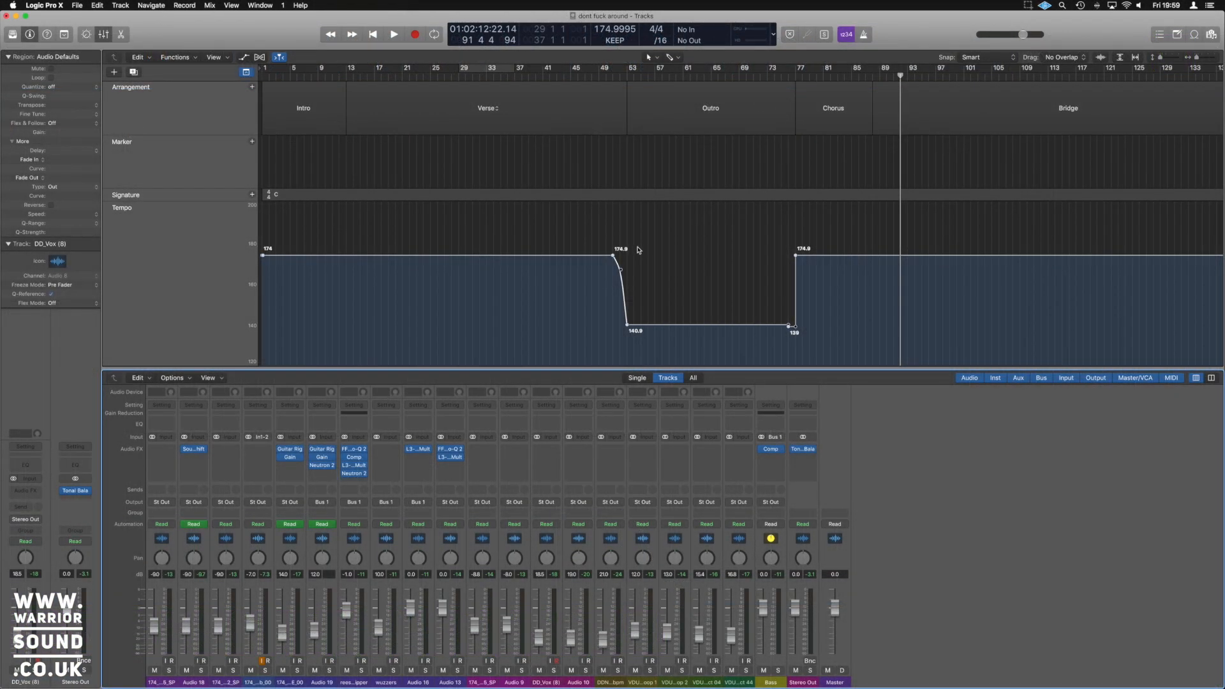
{"action": "mouse_move", "coordinate": [607, 285]}
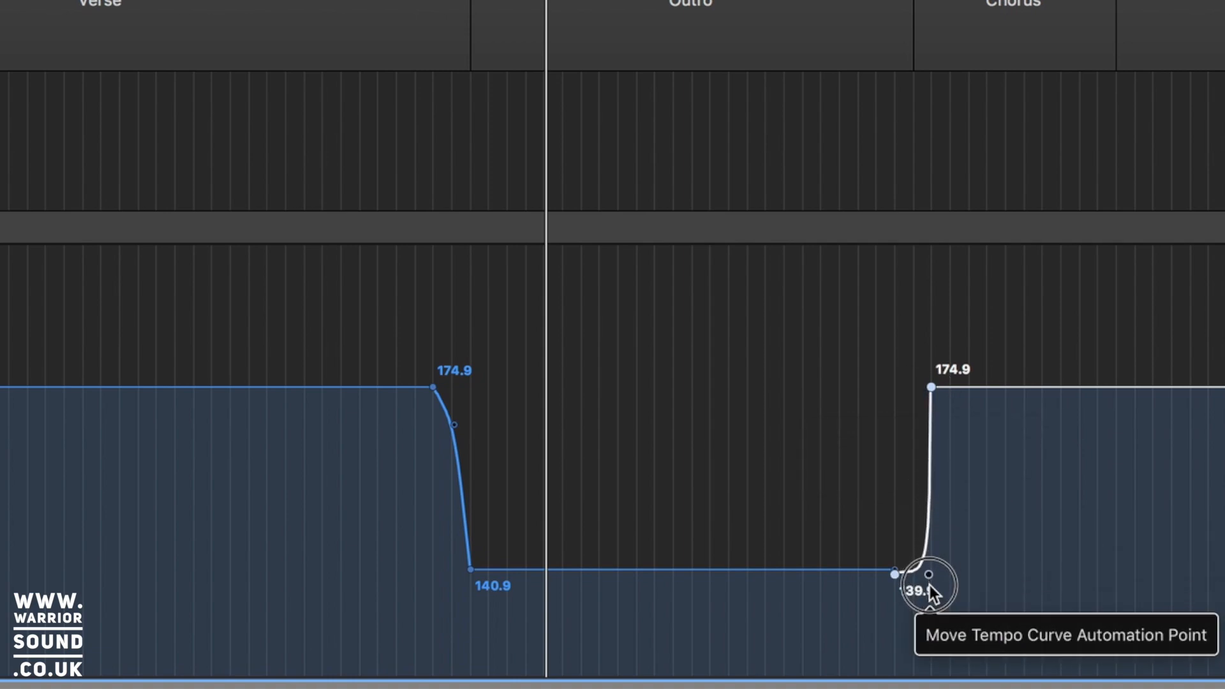
Step: Move the end-of-Outro points so 139.9 BPM jumps vertically back to 174.9 at the Chorus
{"action": "left_click_drag", "start_coordinate": [931, 590], "coordinate": [917, 388]}
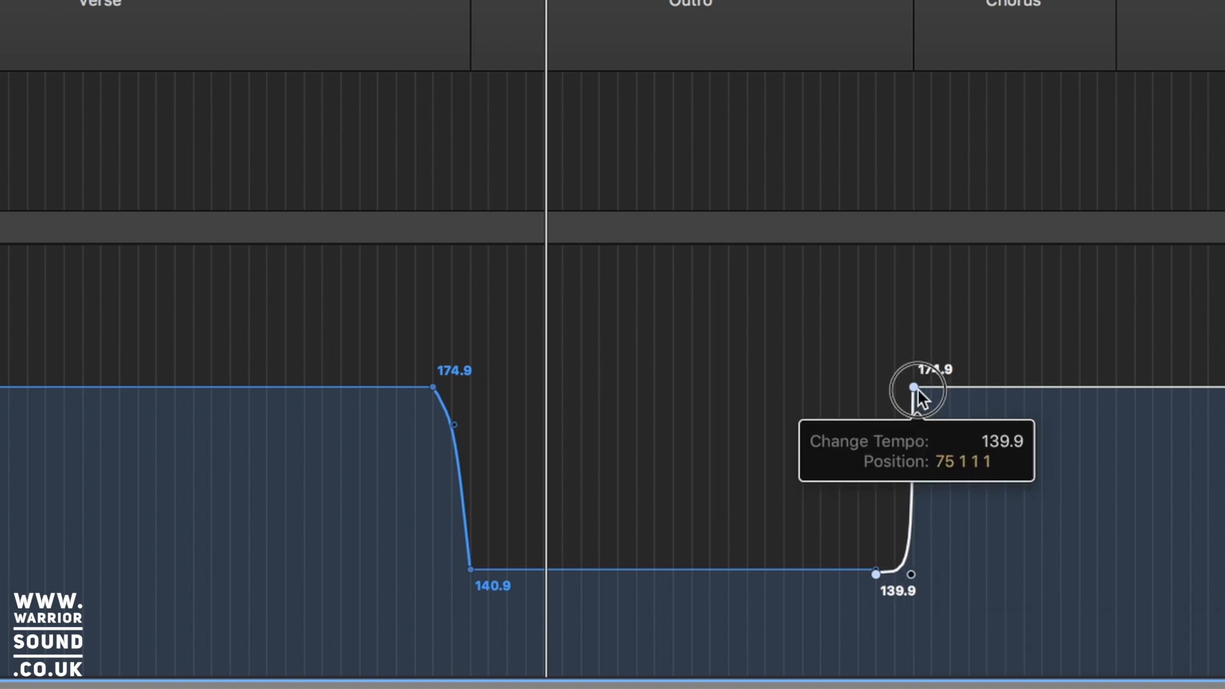
{"action": "left_click_drag", "start_coordinate": [914, 388], "coordinate": [930, 388]}
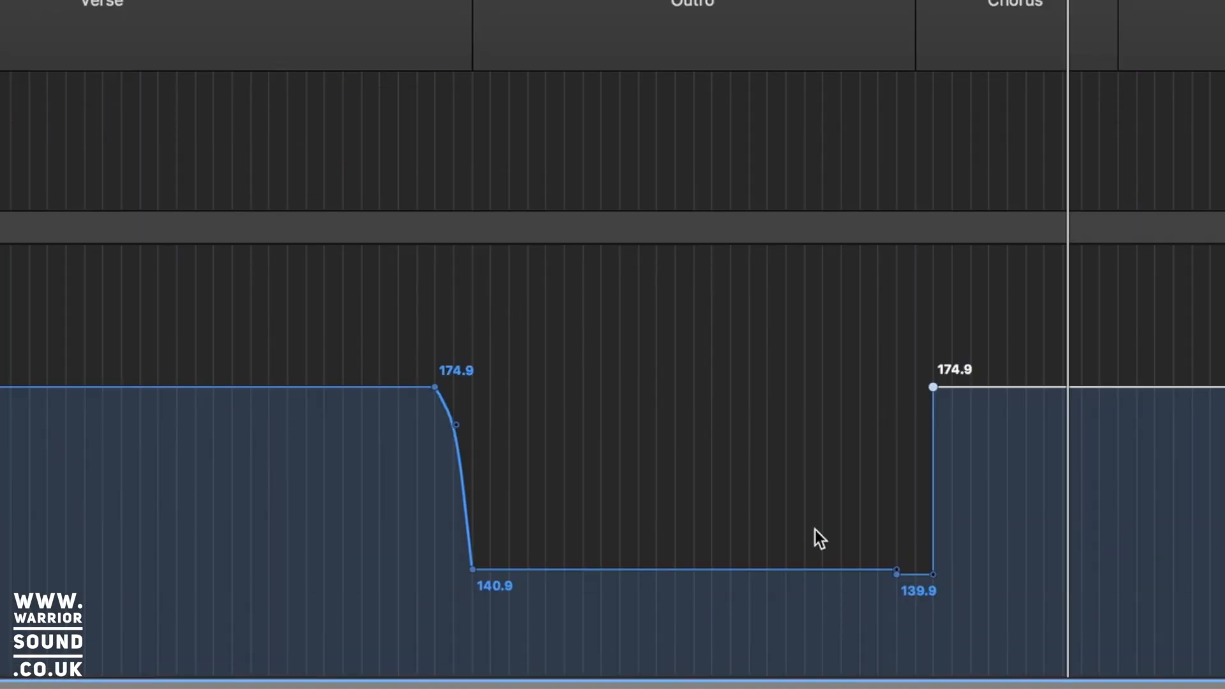
{"action": "mouse_move", "coordinate": [779, 482]}
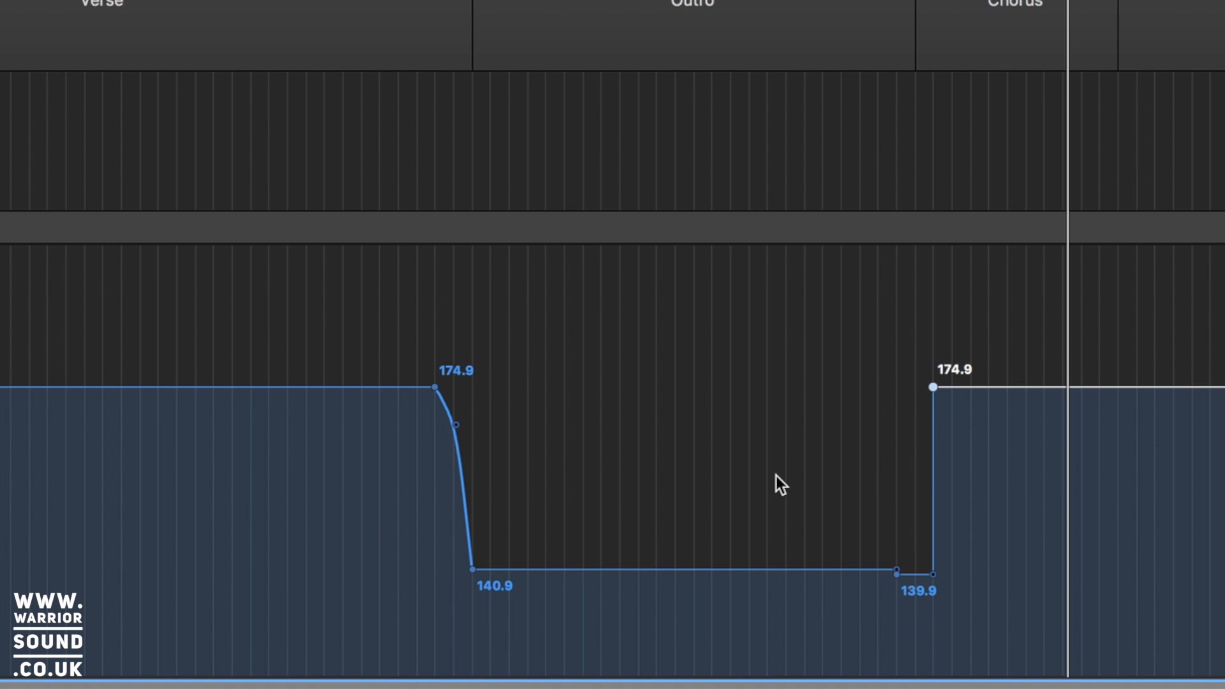